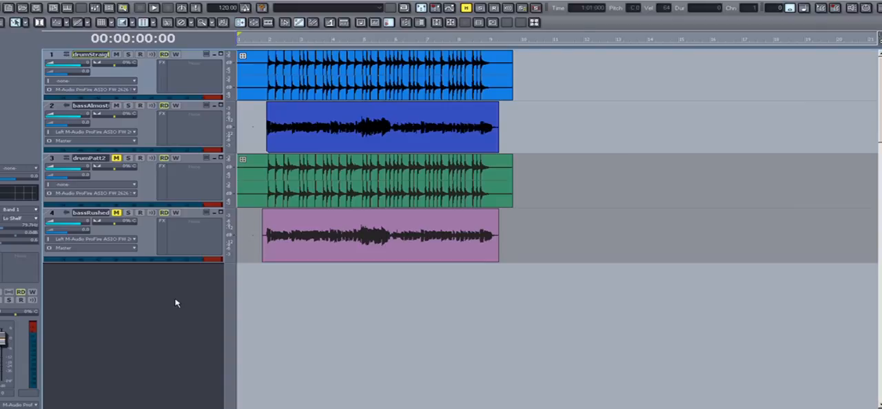
Step: Play back the tracks, then enable AudioSnap on drumStraight and add its transients to the pool
{"action": "key", "text": "space"}
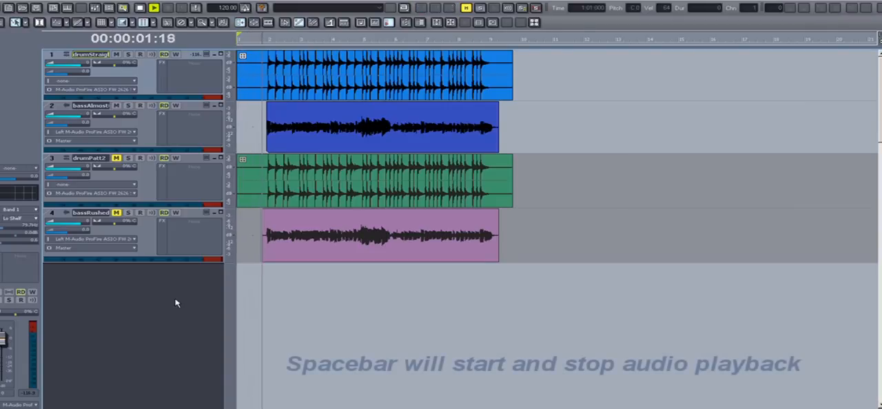
{"action": "key", "text": "space"}
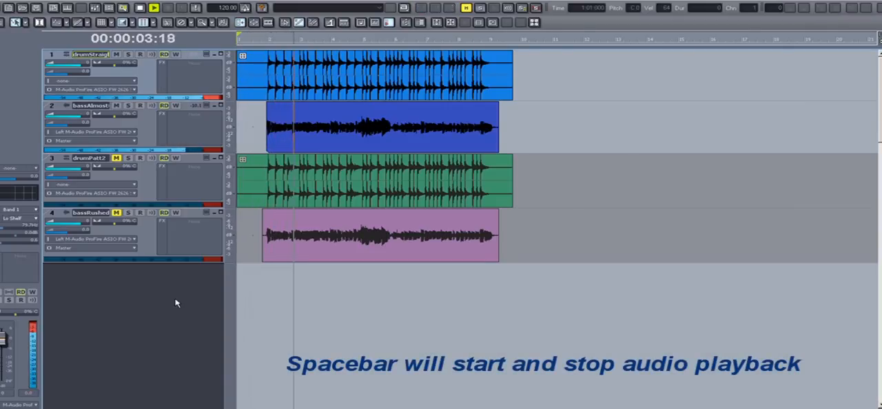
{"action": "key", "text": "space"}
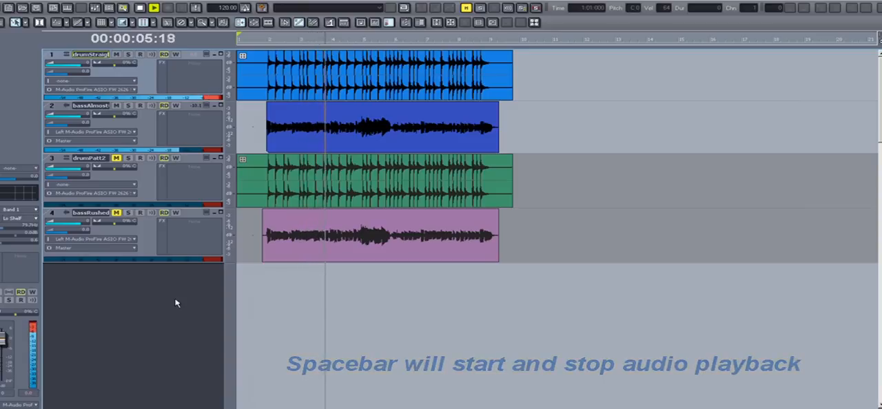
{"action": "key", "text": "space"}
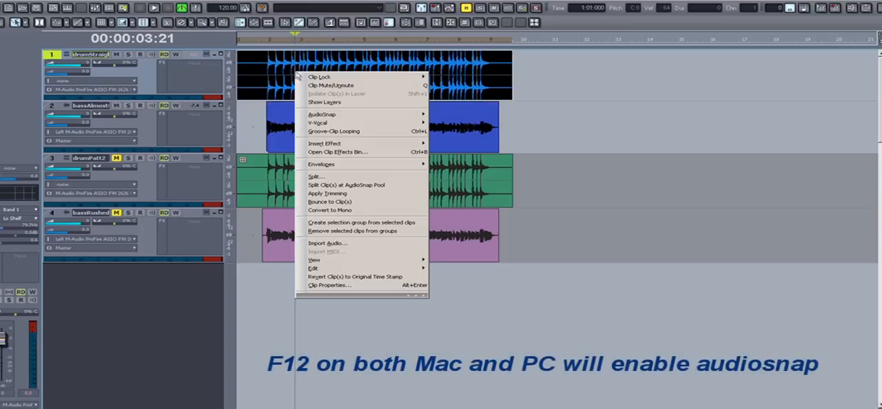
{"action": "mouse_move", "coordinate": [322, 115]}
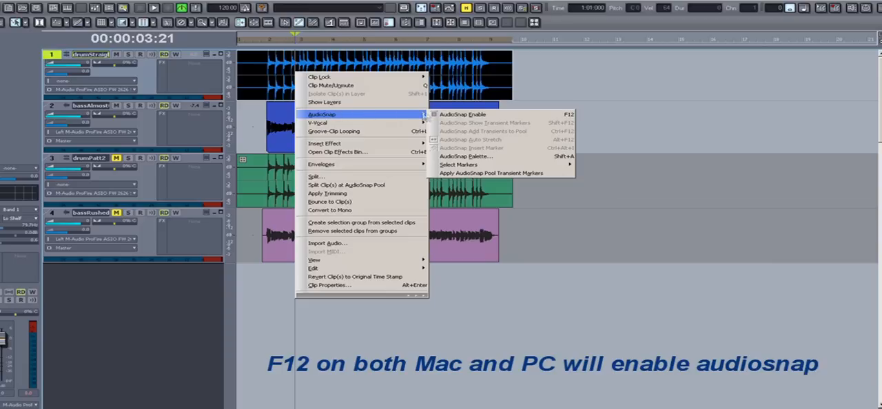
{"action": "left_click", "coordinate": [462, 115]}
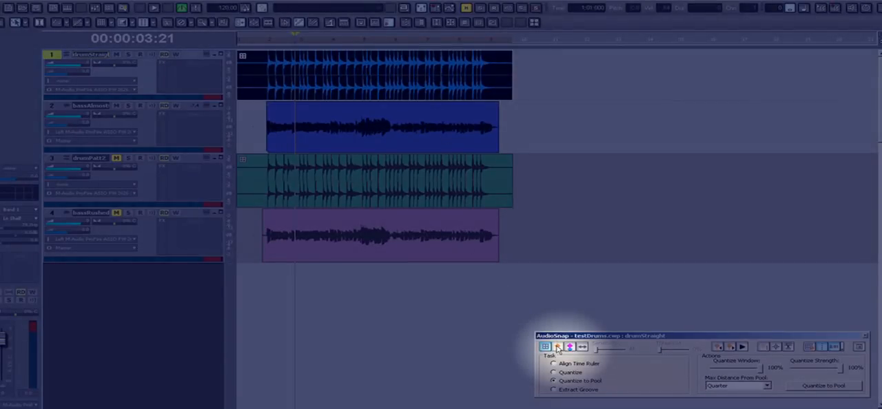
{"action": "left_click", "coordinate": [557, 346]}
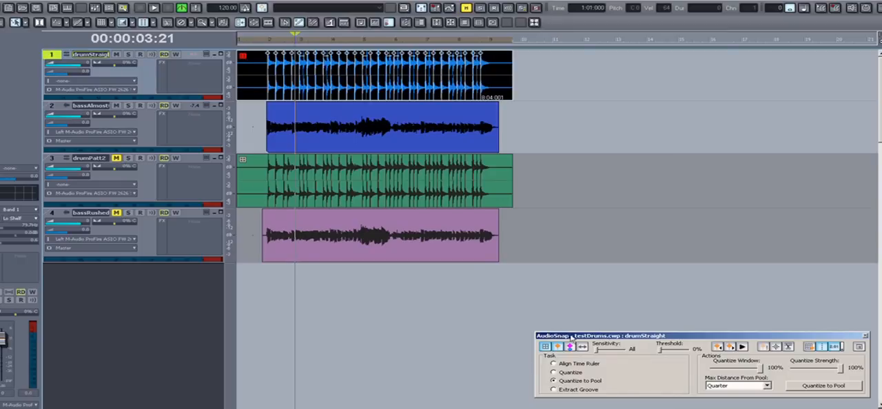
{"action": "mouse_move", "coordinate": [558, 347]}
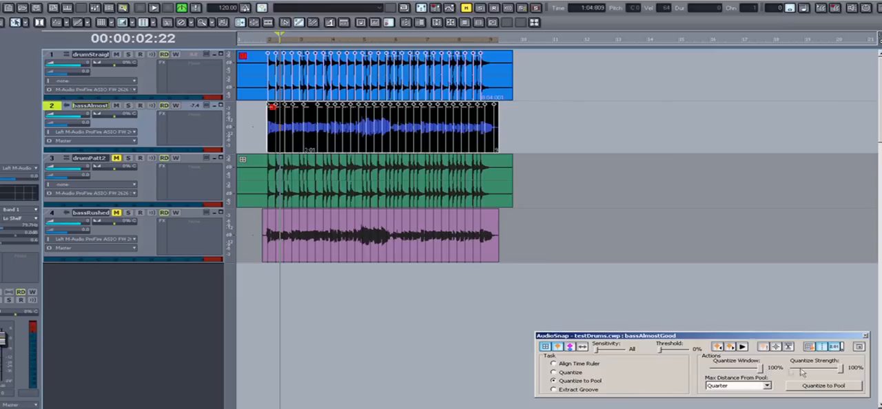
{"action": "mouse_move", "coordinate": [835, 372]}
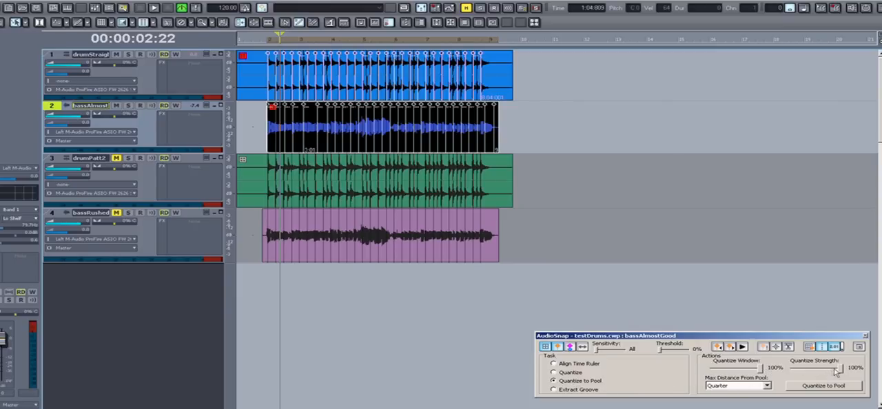
Step: Quantize the bassAlmostGood clip to the drum transient pool at 100% strength
{"action": "left_click", "coordinate": [824, 385]}
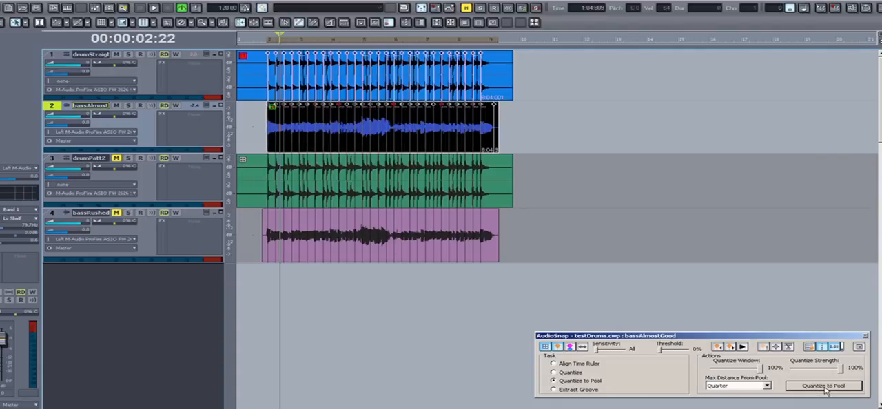
{"action": "mouse_move", "coordinate": [760, 336]}
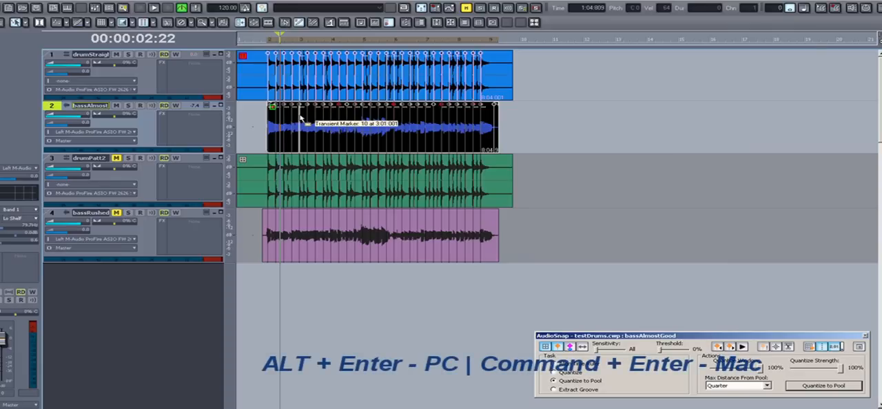
Step: Set bassAlmostGood's Clip Properties offline rendering algorithm to iZotope Radius Solo (Bass)
{"action": "right_click", "coordinate": [297, 119]}
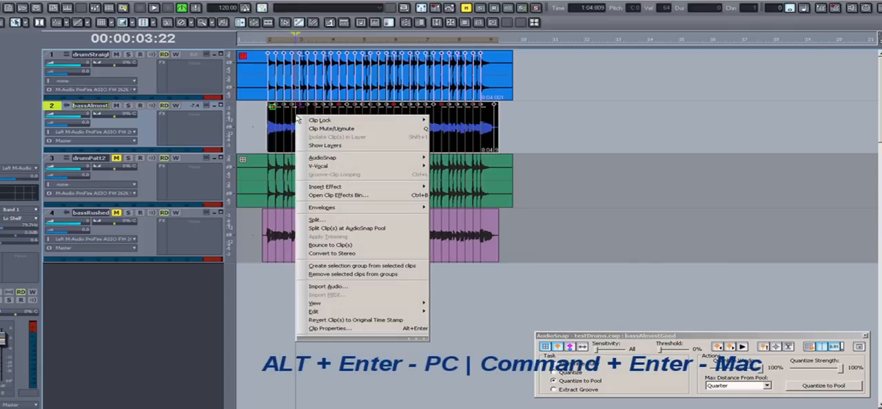
{"action": "mouse_move", "coordinate": [329, 328]}
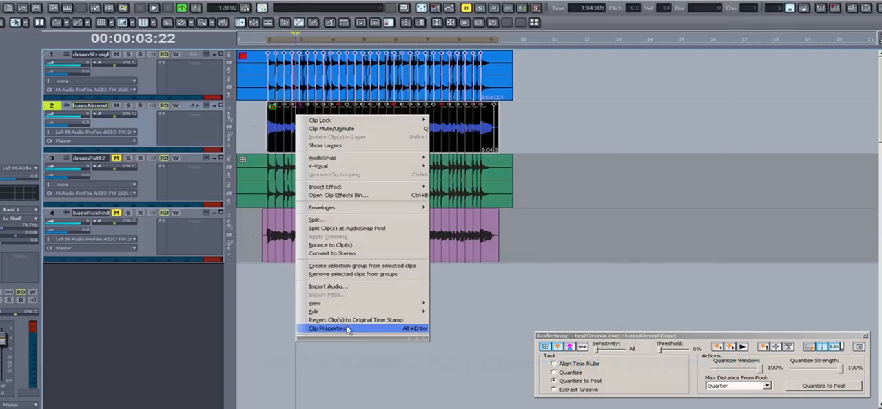
{"action": "left_click", "coordinate": [329, 328]}
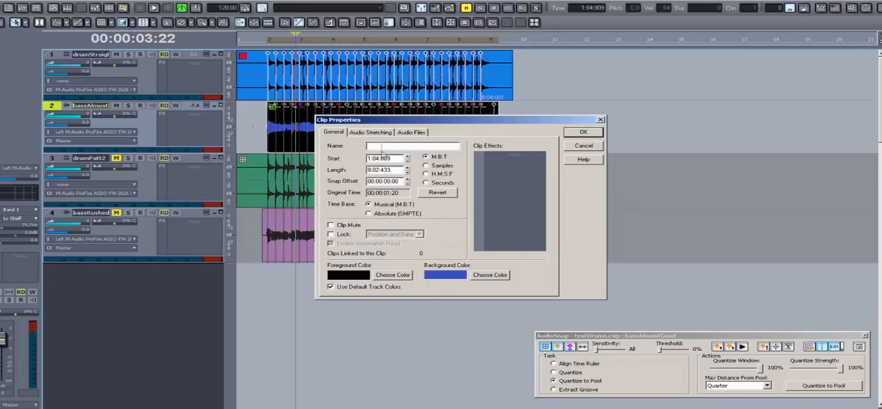
{"action": "left_click", "coordinate": [371, 132]}
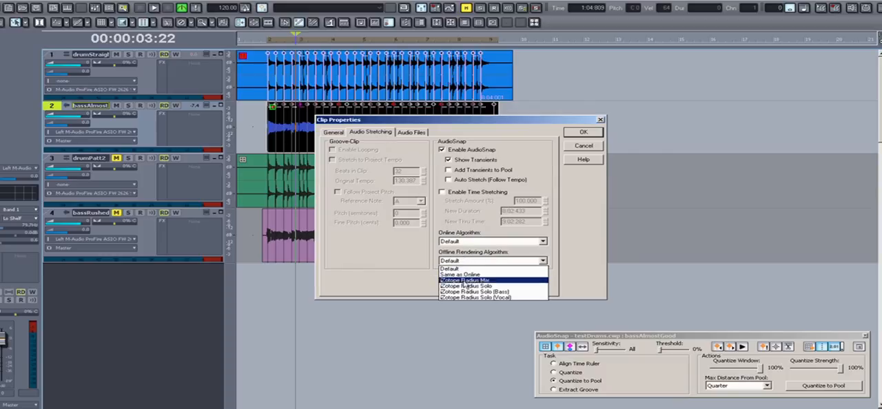
{"action": "left_click", "coordinate": [474, 291]}
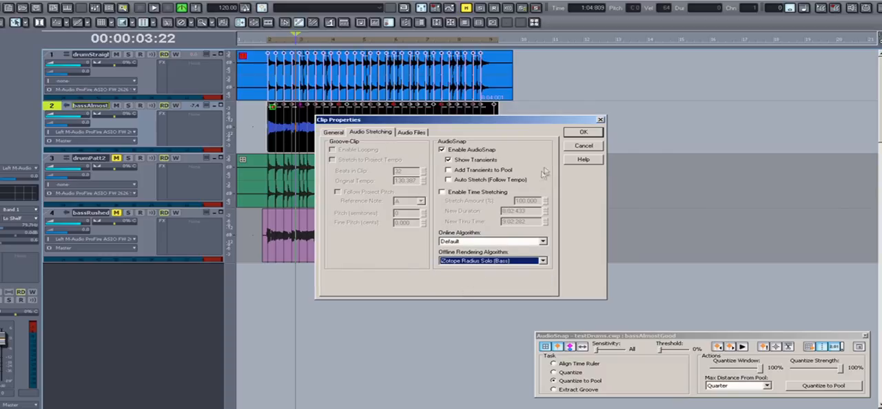
{"action": "left_click", "coordinate": [582, 132]}
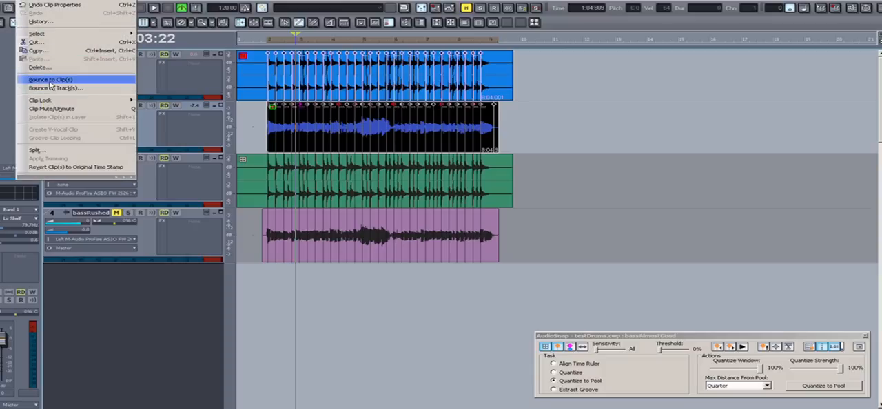
Step: Bounce the quantized bassAlmostGood clip to a new clip with Bounce to Clip(s)
{"action": "left_click", "coordinate": [50, 79]}
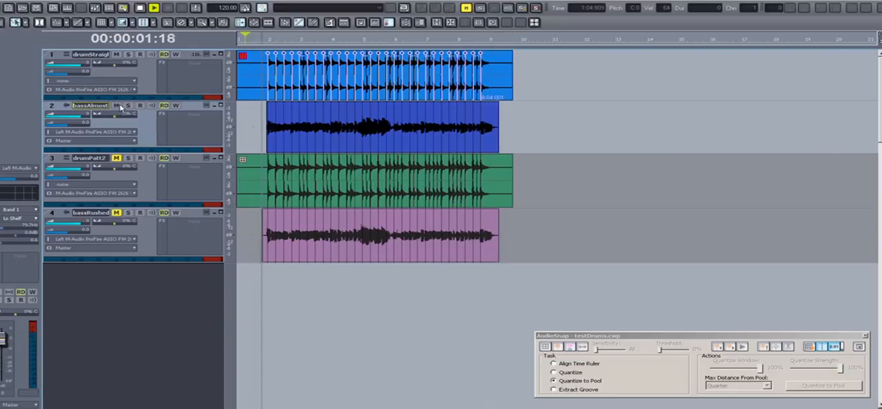
Step: Mute the drumStraight track and unmute the drumPatt2 track
{"action": "left_click", "coordinate": [116, 55]}
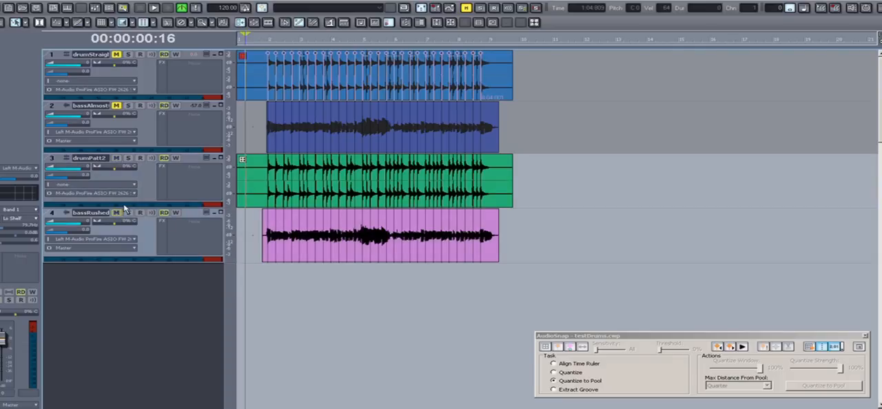
{"action": "mouse_move", "coordinate": [214, 110]}
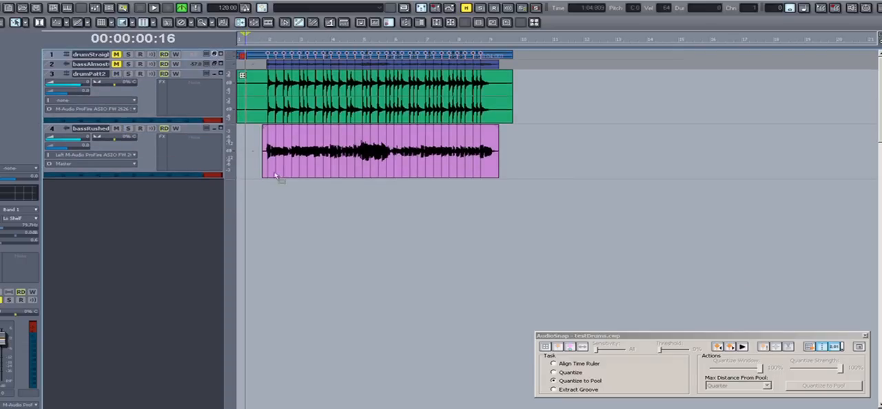
{"action": "left_click", "coordinate": [153, 7]}
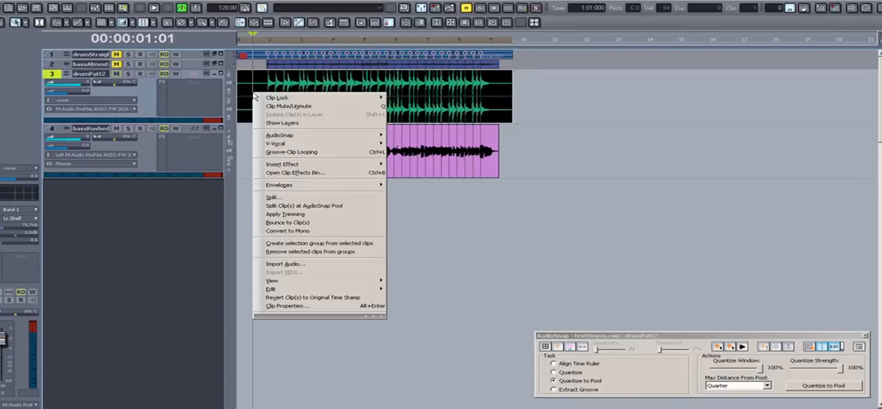
{"action": "mouse_move", "coordinate": [279, 135]}
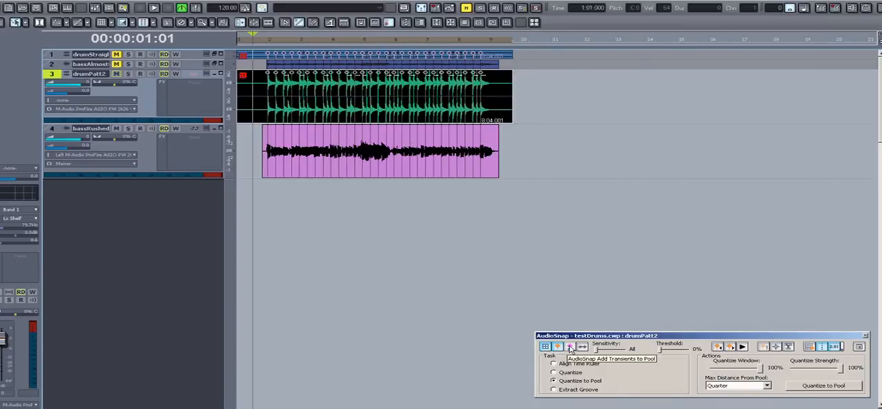
Step: Enable AudioSnap on bassRushed, quantize it to the drumPatt2 pool, and choose Radius Solo (Bass) rendering
{"action": "right_click", "coordinate": [379, 152]}
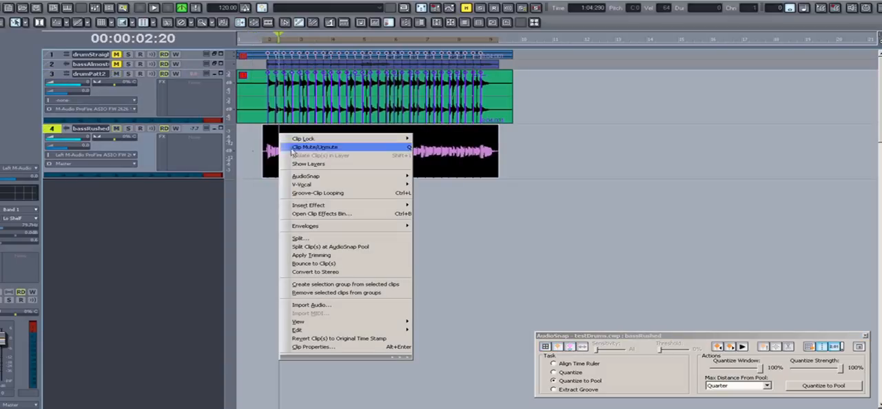
{"action": "left_click", "coordinate": [315, 146]}
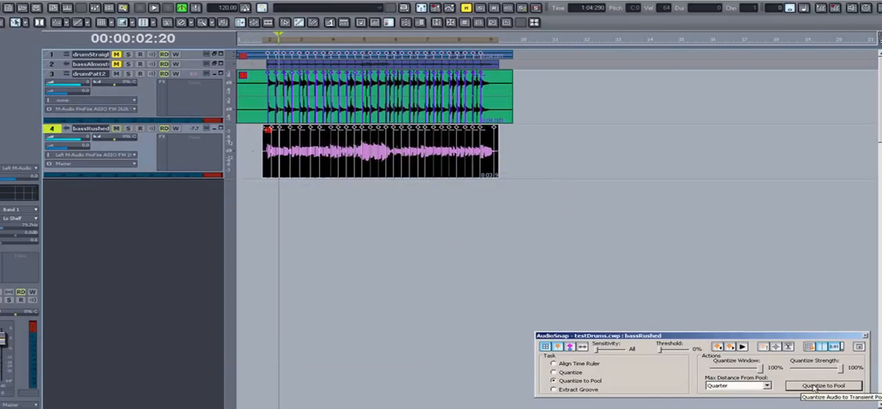
{"action": "left_click", "coordinate": [822, 385]}
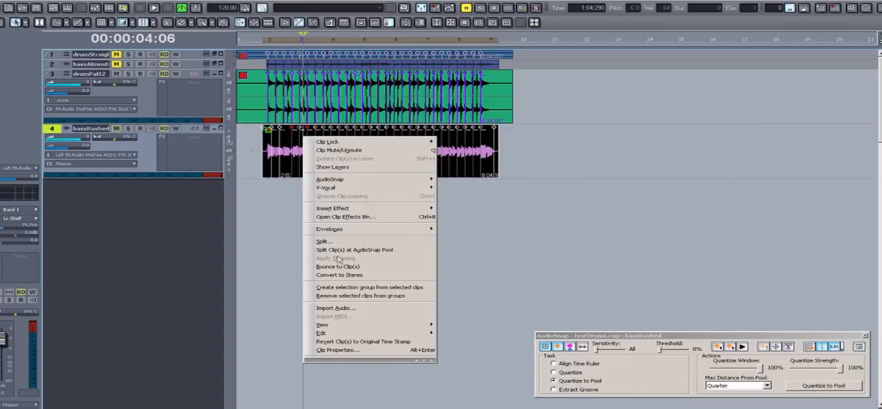
{"action": "left_click", "coordinate": [337, 350]}
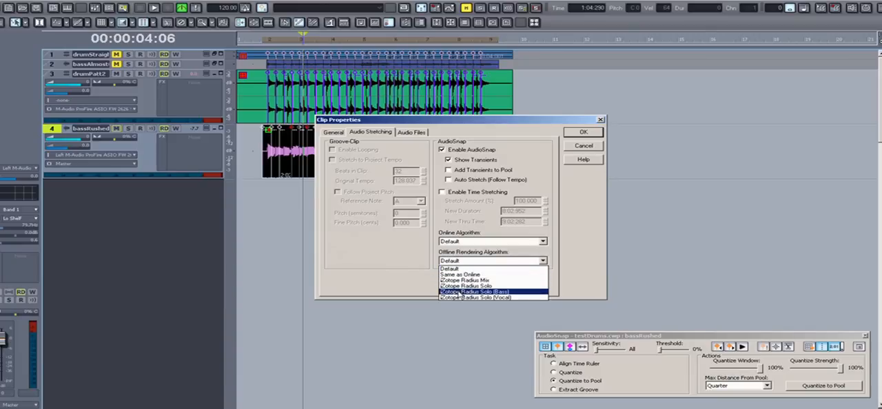
{"action": "left_click", "coordinate": [583, 131]}
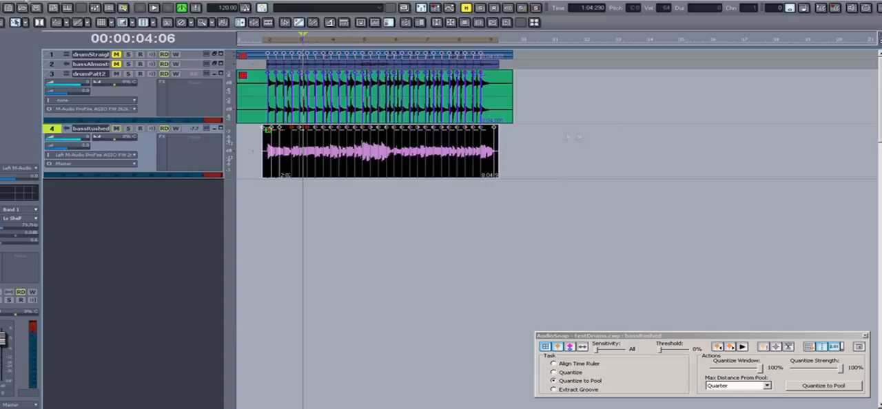